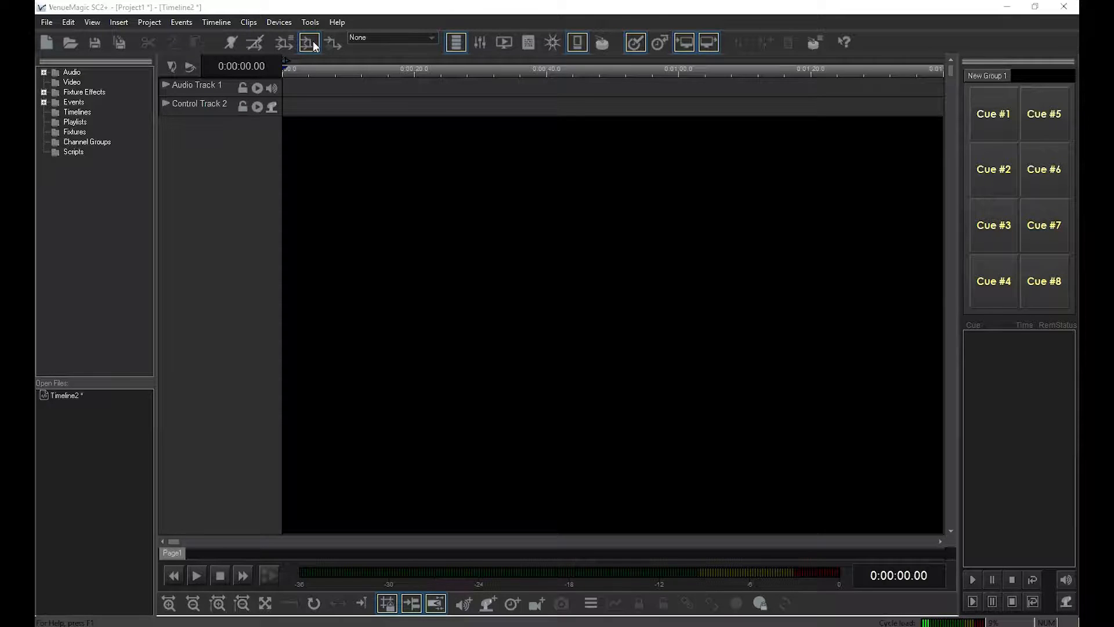
- Open the Add Fixtures dialog from the Devices menu
{"action": "left_click", "coordinate": [279, 22]}
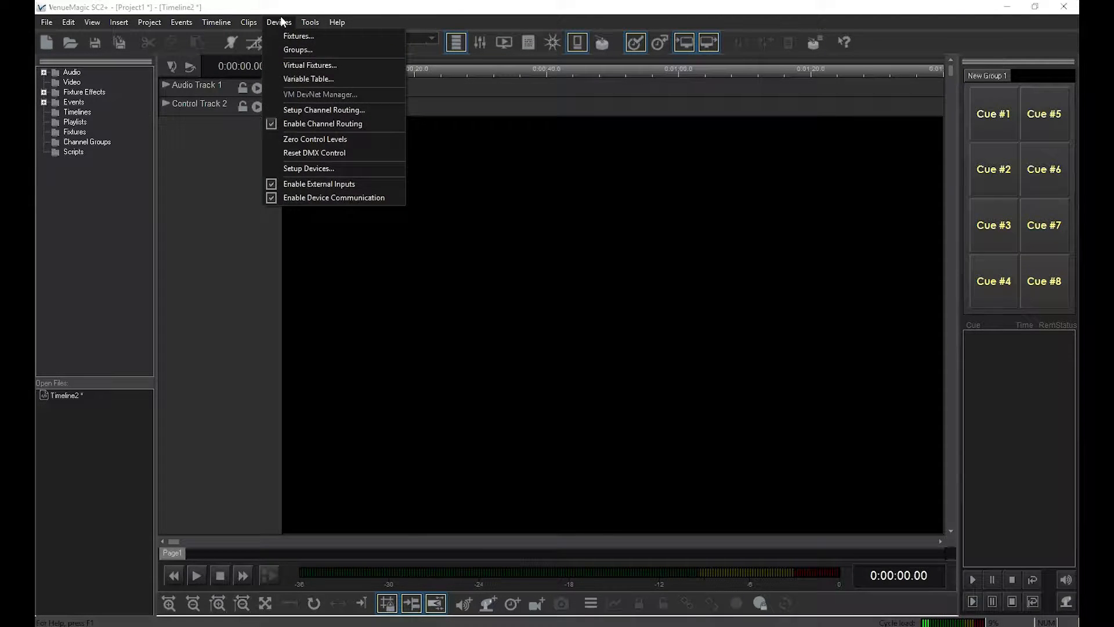
{"action": "left_click", "coordinate": [298, 35]}
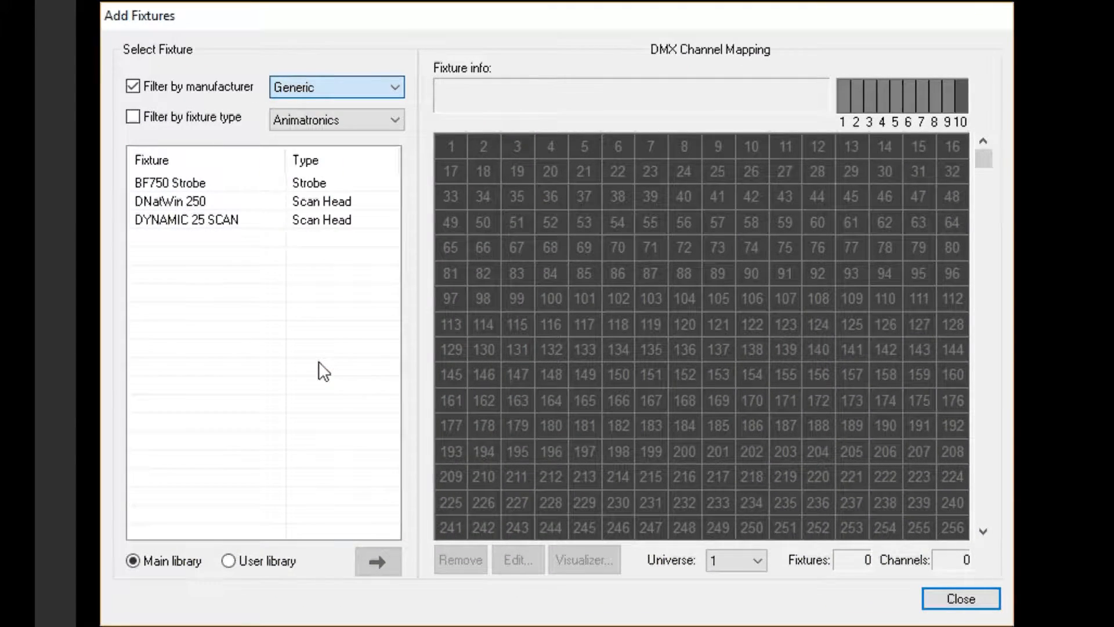
- Patch a Generic RGB fixture to DMX channels 1–3 and rename it 'MyRGB'
{"action": "left_click", "coordinate": [336, 86]}
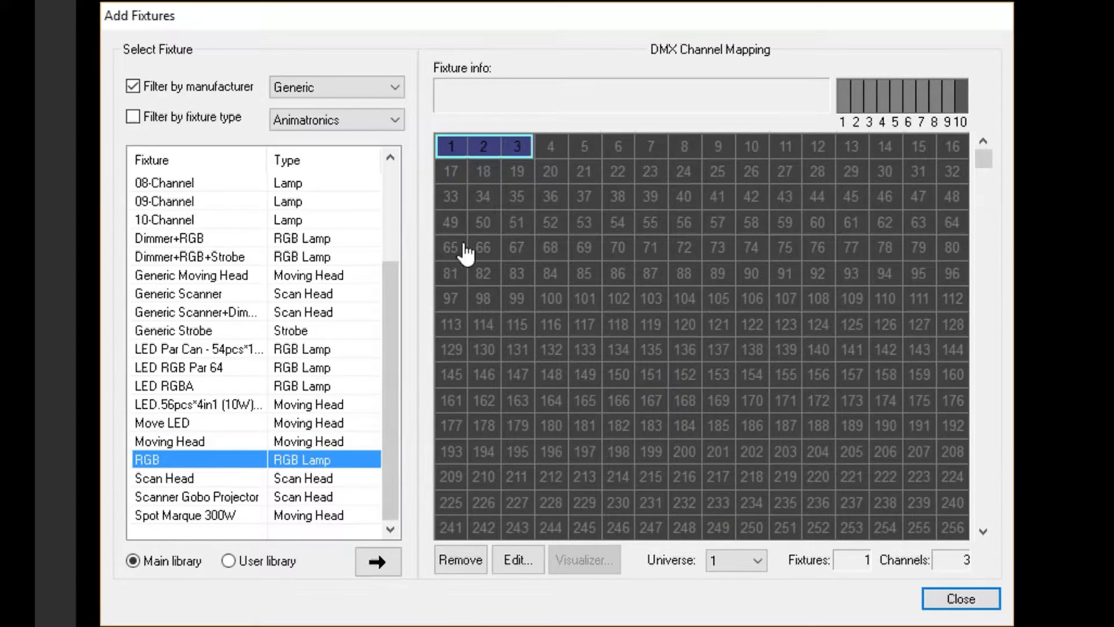
{"action": "left_click", "coordinate": [518, 559]}
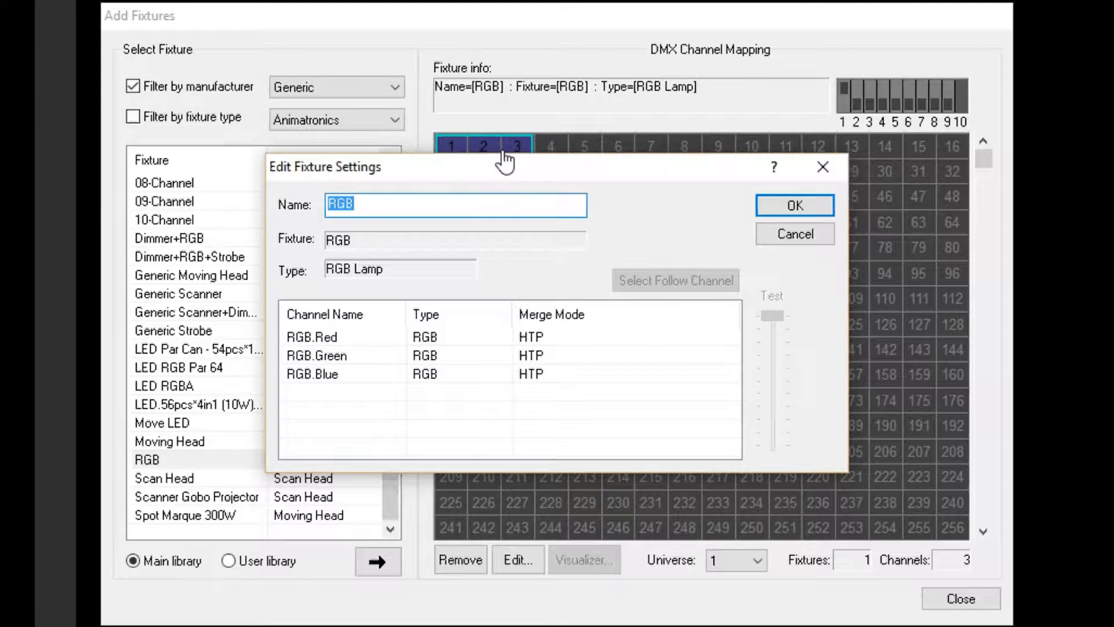
{"action": "type", "text": "My"}
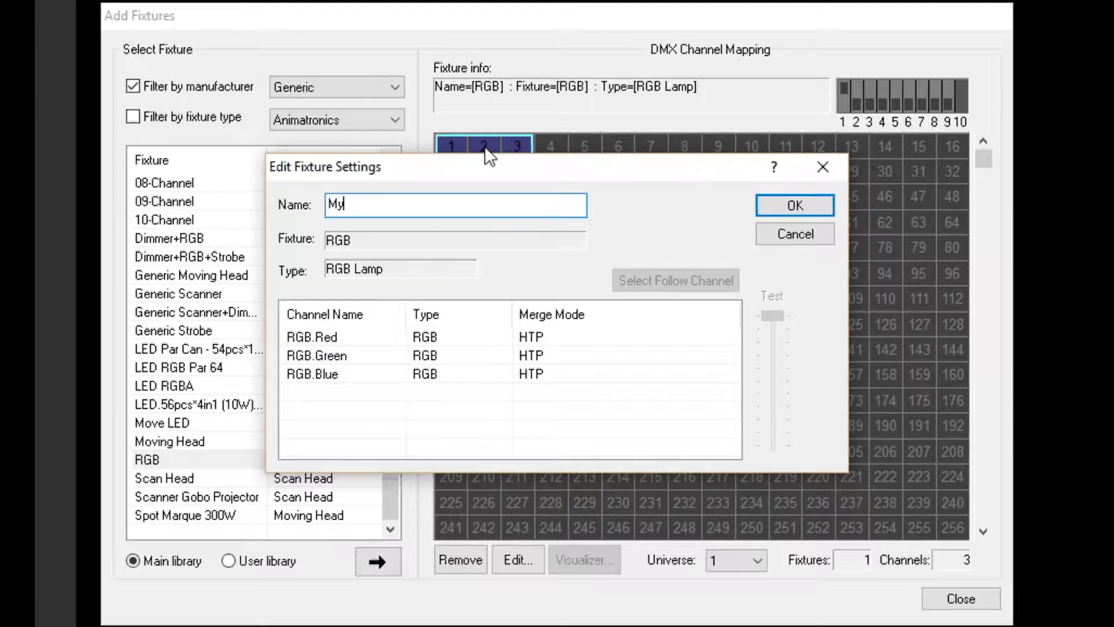
{"action": "type", "text": "RGB"}
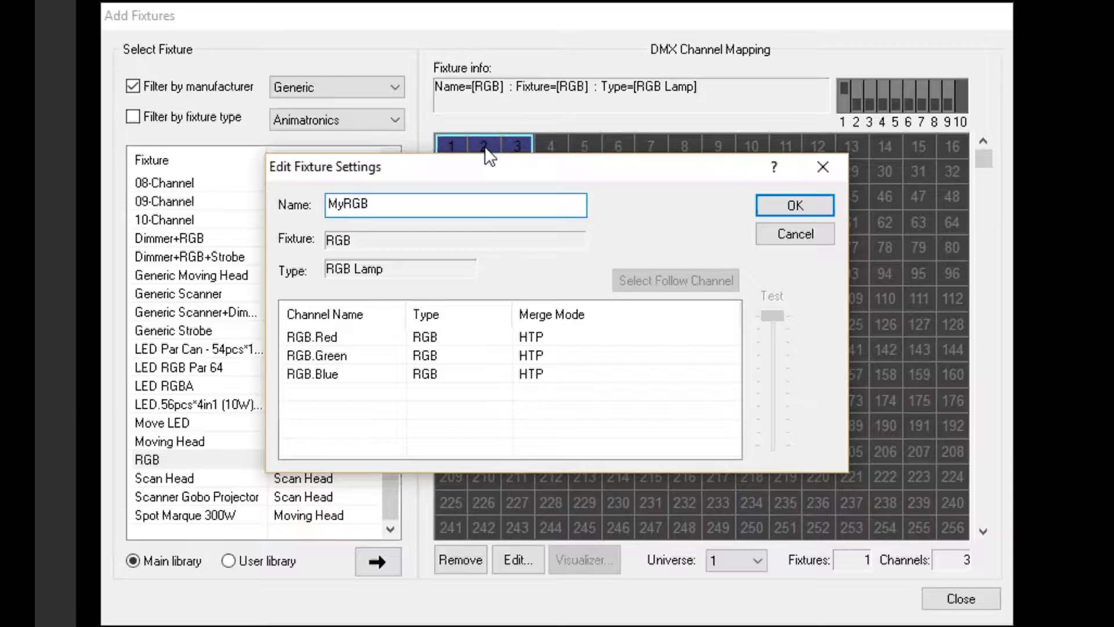
{"action": "left_click", "coordinate": [310, 337]}
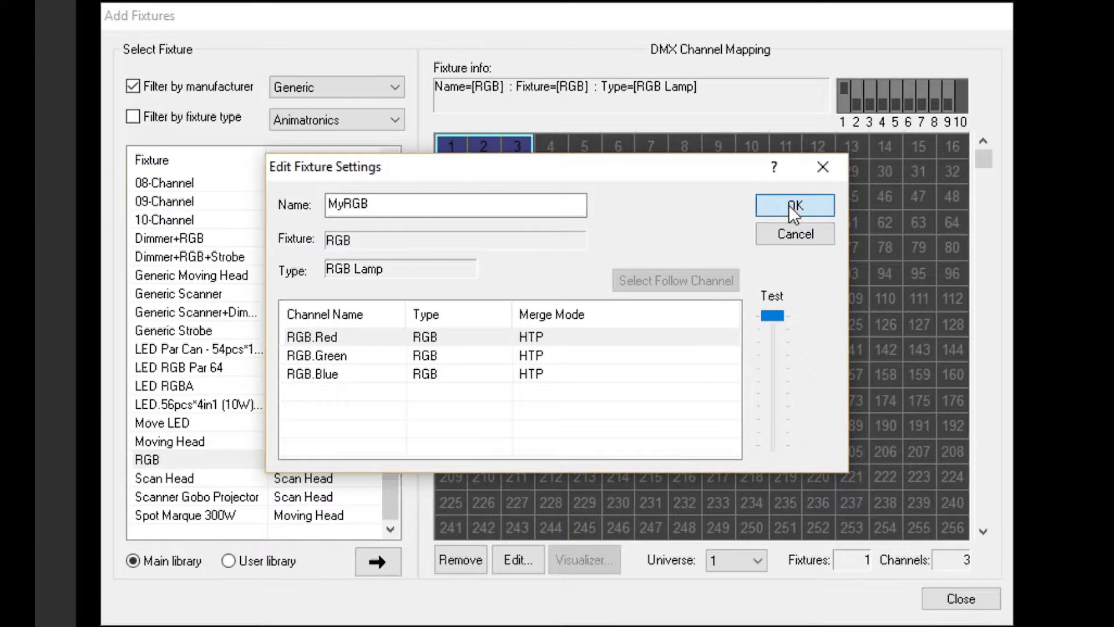
{"action": "left_click", "coordinate": [794, 206]}
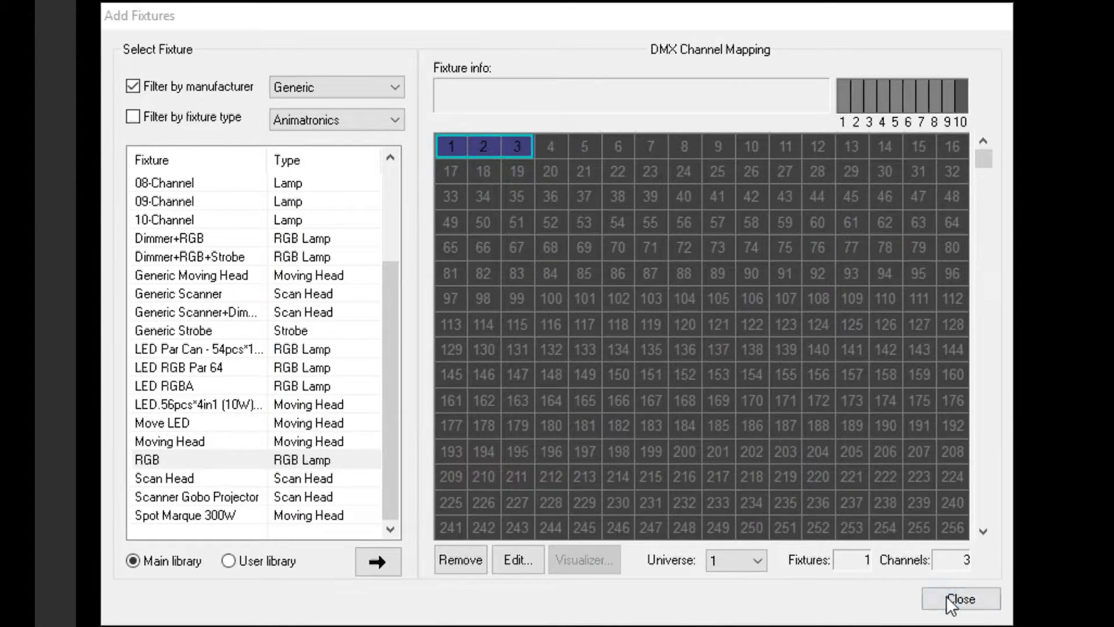
- Close Add Fixtures, select MyRGB under Fixtures, and add Level Control to Control Track 2
{"action": "left_click", "coordinate": [960, 598]}
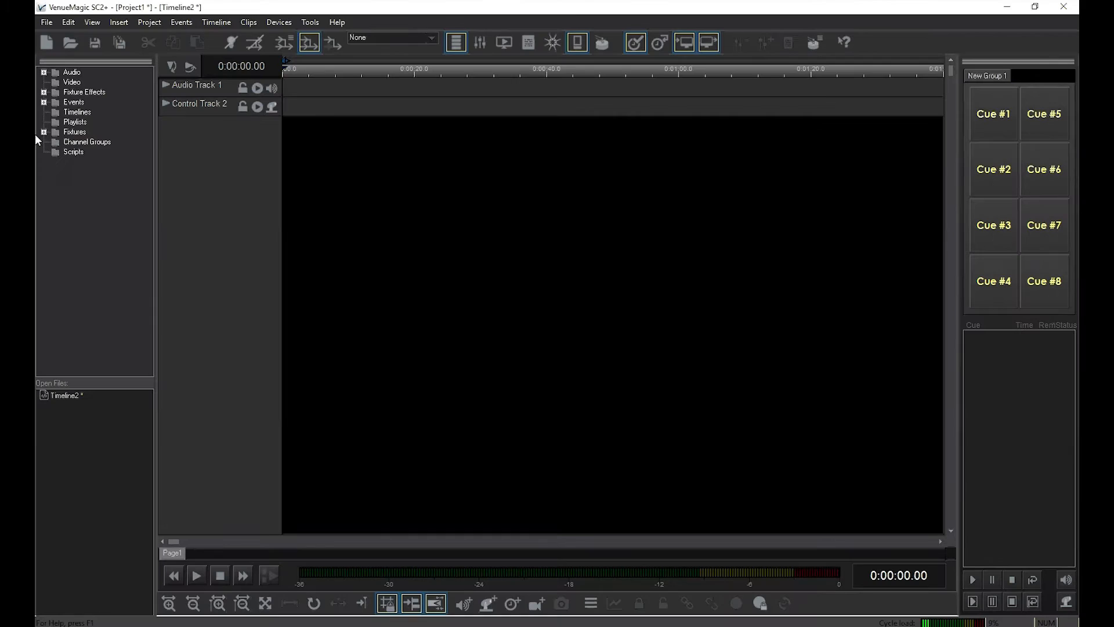
{"action": "left_click", "coordinate": [75, 132]}
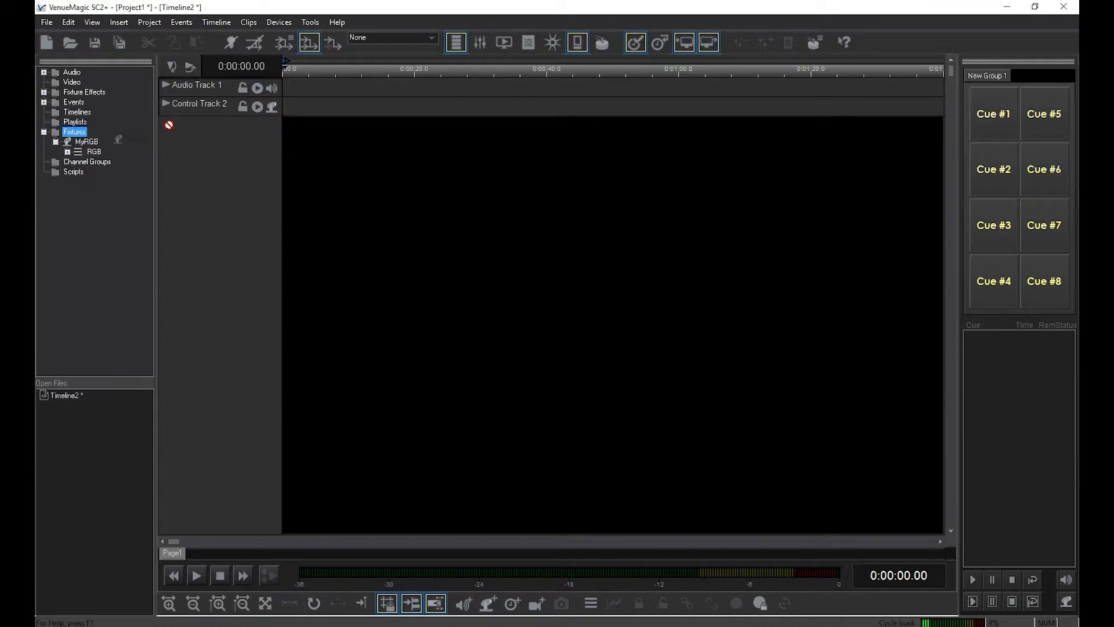
{"action": "left_click", "coordinate": [86, 142]}
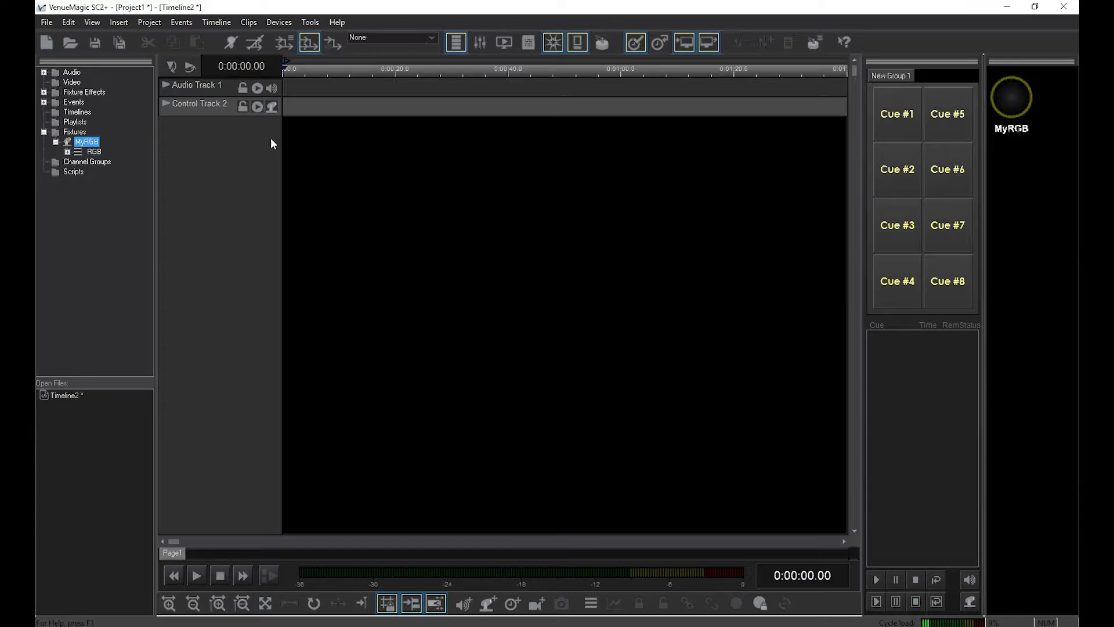
{"action": "left_click", "coordinate": [44, 92]}
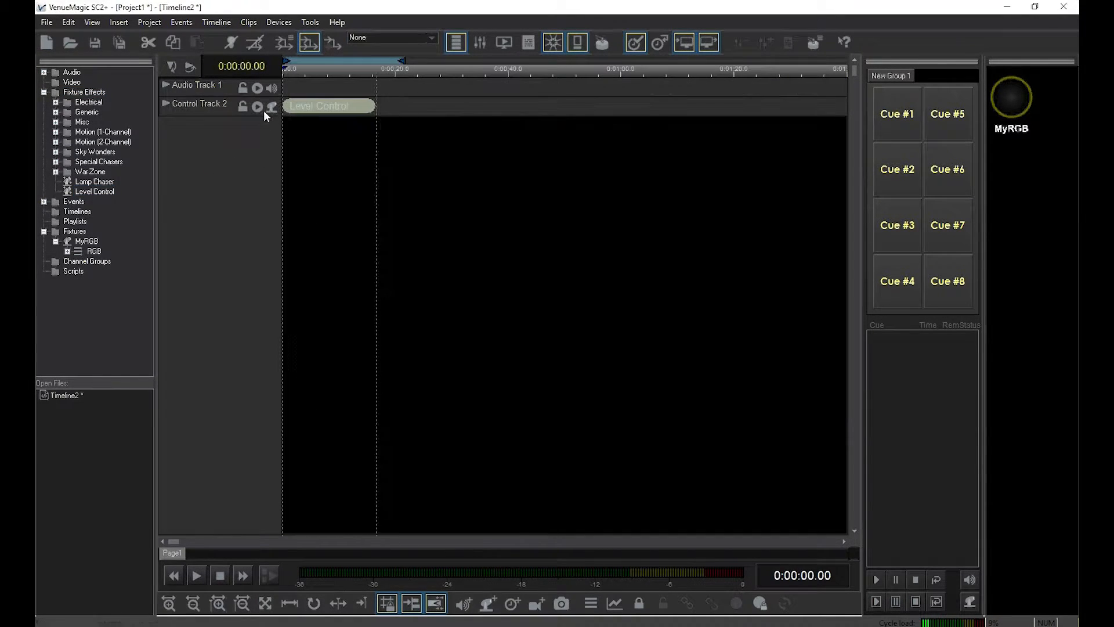
- Expand Control Track 2 to X-Large and open the Level Control clip's envelope editor
{"action": "right_click", "coordinate": [199, 103]}
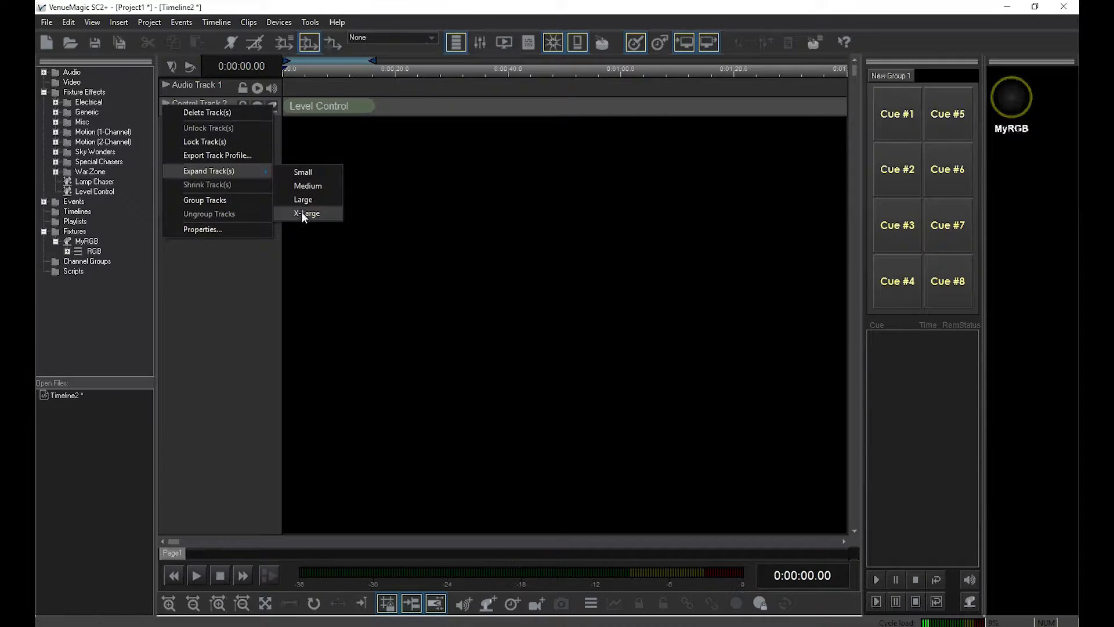
{"action": "left_click", "coordinate": [306, 213]}
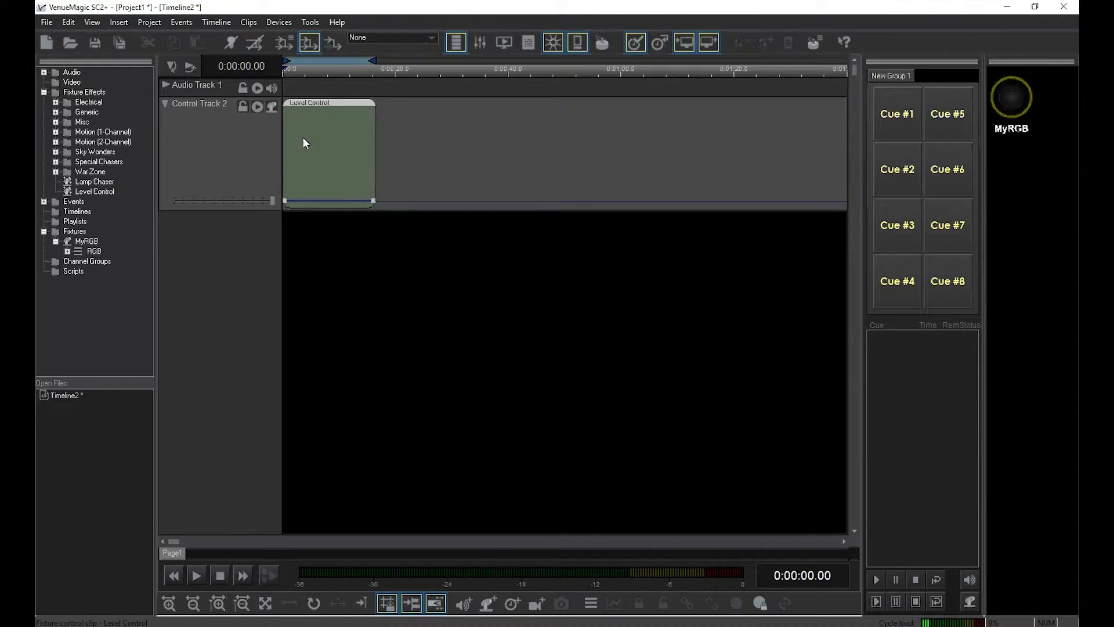
{"action": "double_click", "coordinate": [328, 153]}
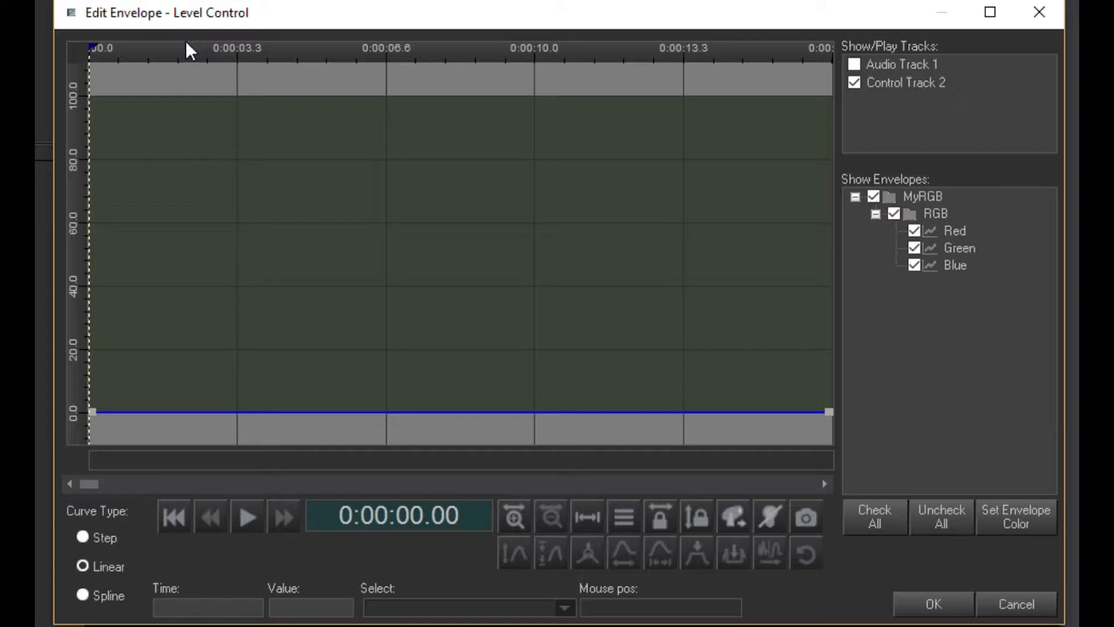
- Select the Red envelope and add a peak point on its curve
{"action": "left_click", "coordinate": [954, 231]}
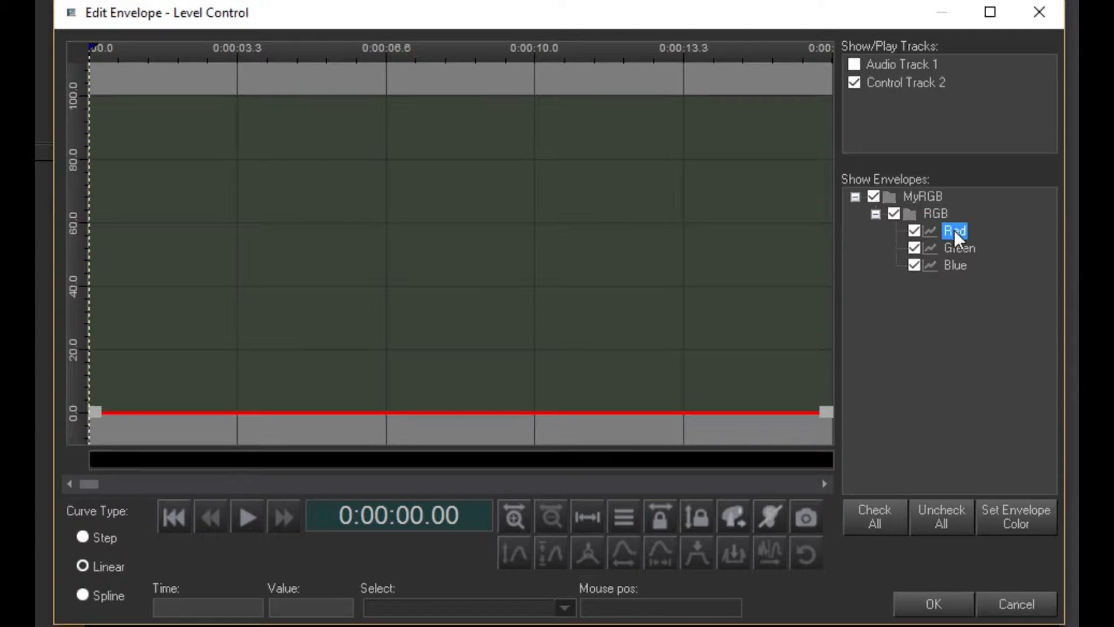
{"action": "left_click", "coordinate": [265, 212]}
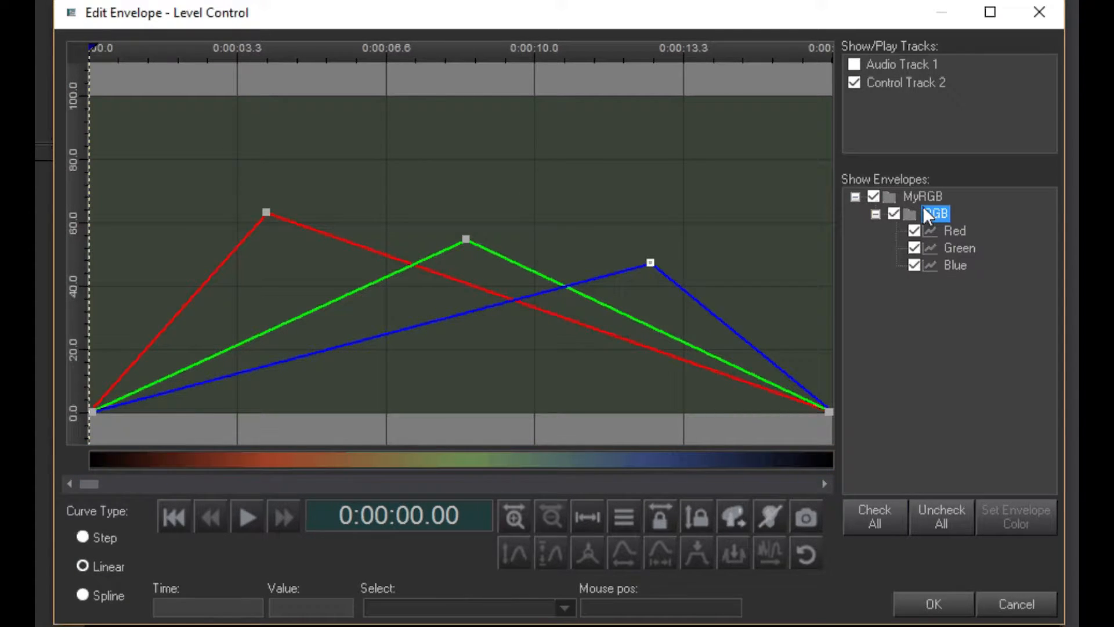
{"action": "mouse_move", "coordinate": [430, 462]}
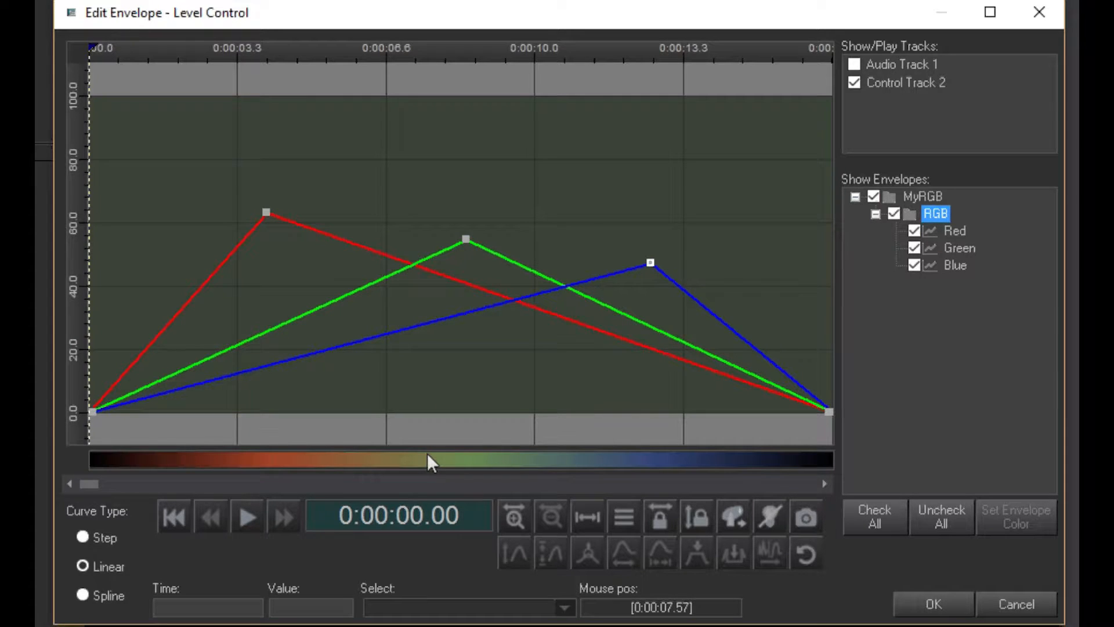
- Add an envelope point near 6.6 s and select its handle on the combined RGB colour strip
{"action": "left_click", "coordinate": [426, 460]}
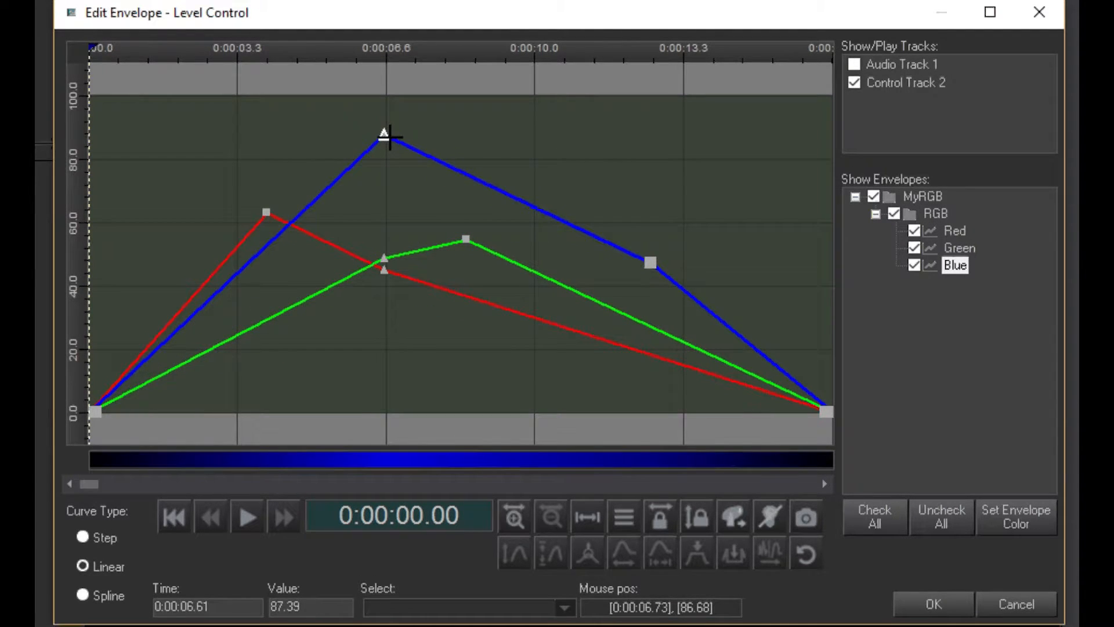
{"action": "mouse_move", "coordinate": [384, 213]}
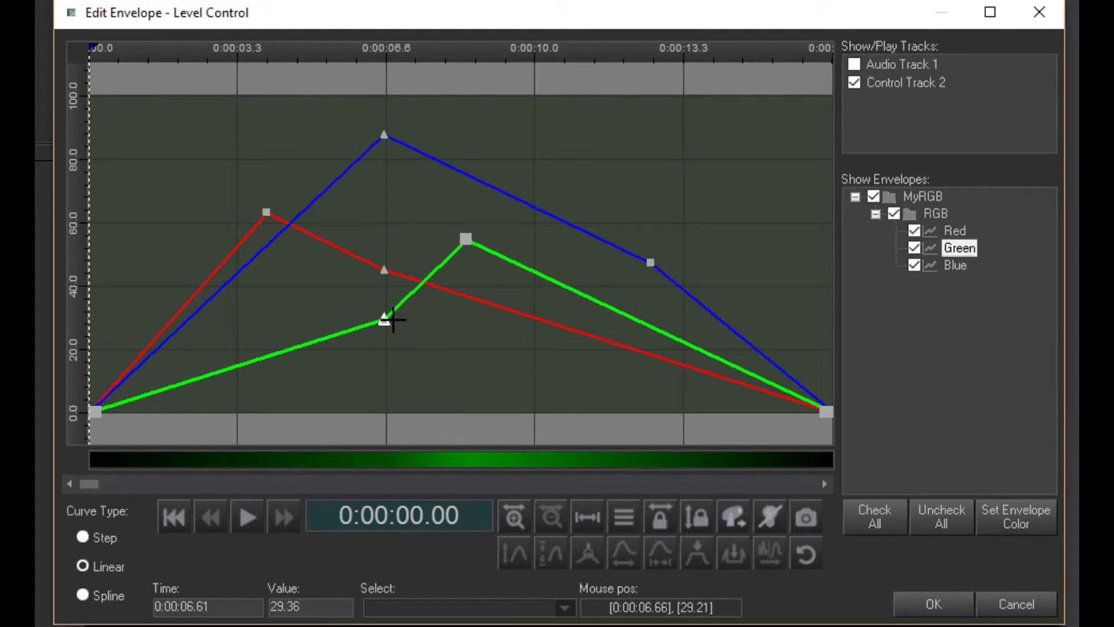
{"action": "left_click", "coordinate": [936, 213]}
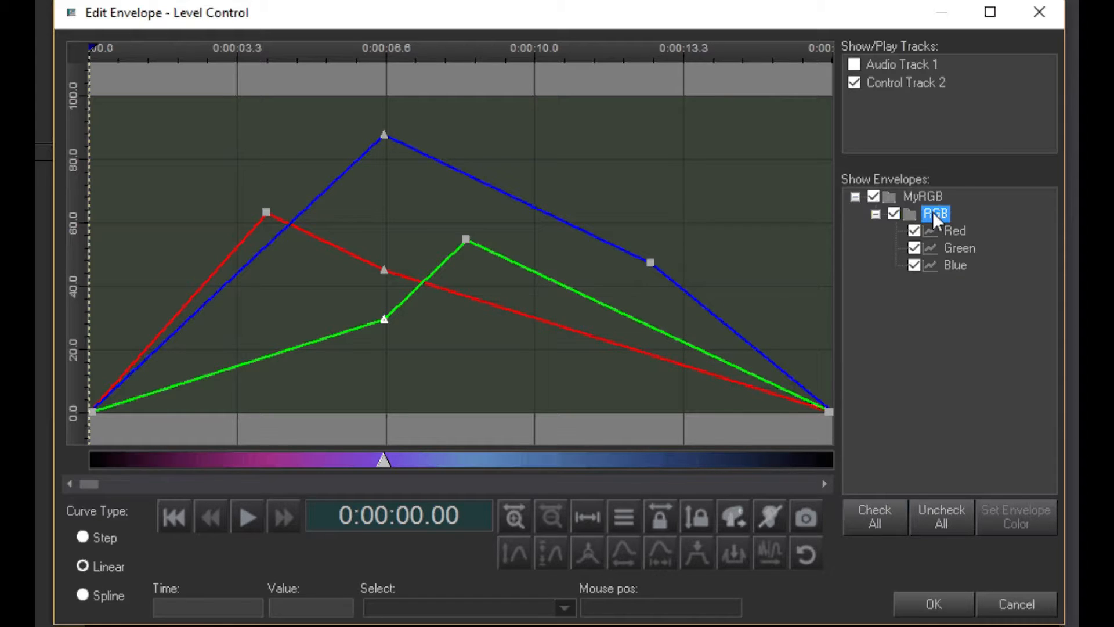
{"action": "left_click", "coordinate": [873, 196]}
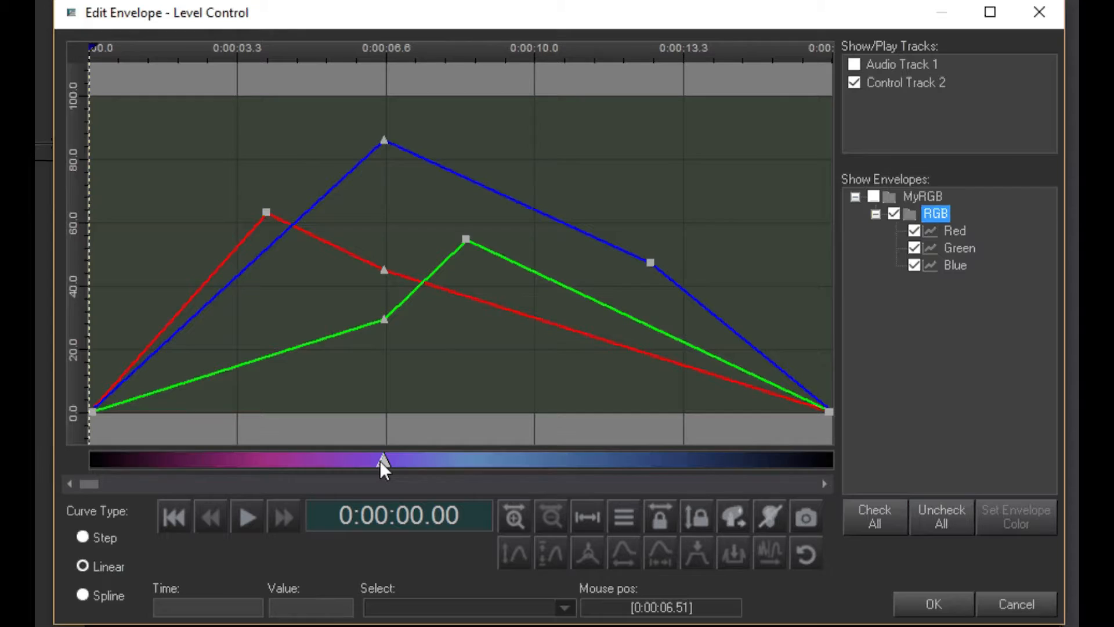
- Set the 6.6-second colour handle to hot pink
{"action": "left_click", "coordinate": [1015, 516]}
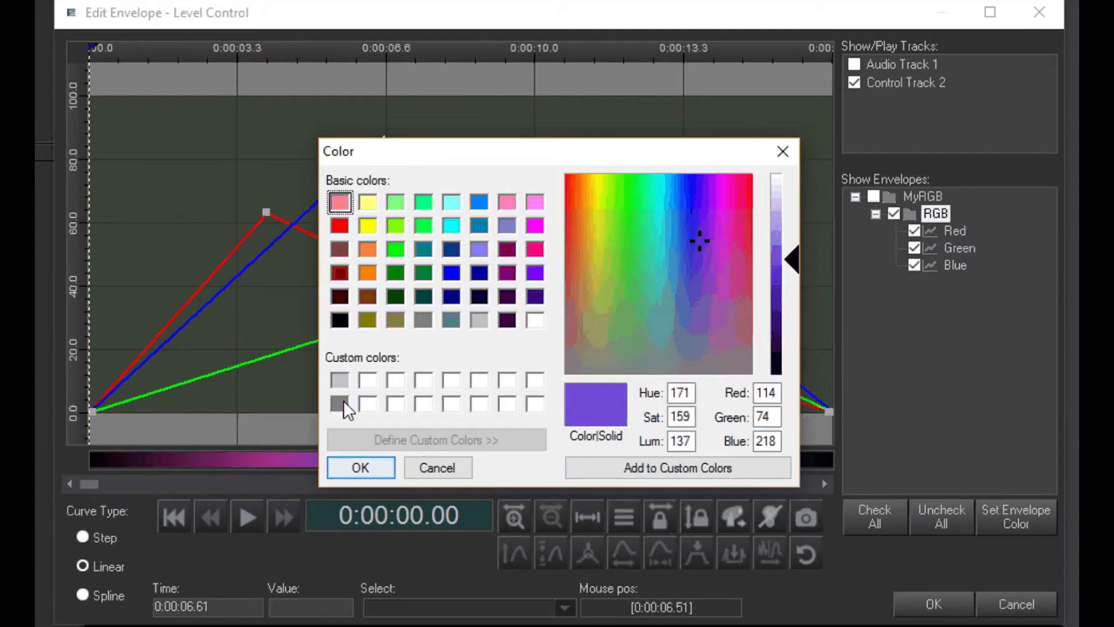
{"action": "left_click", "coordinate": [535, 249]}
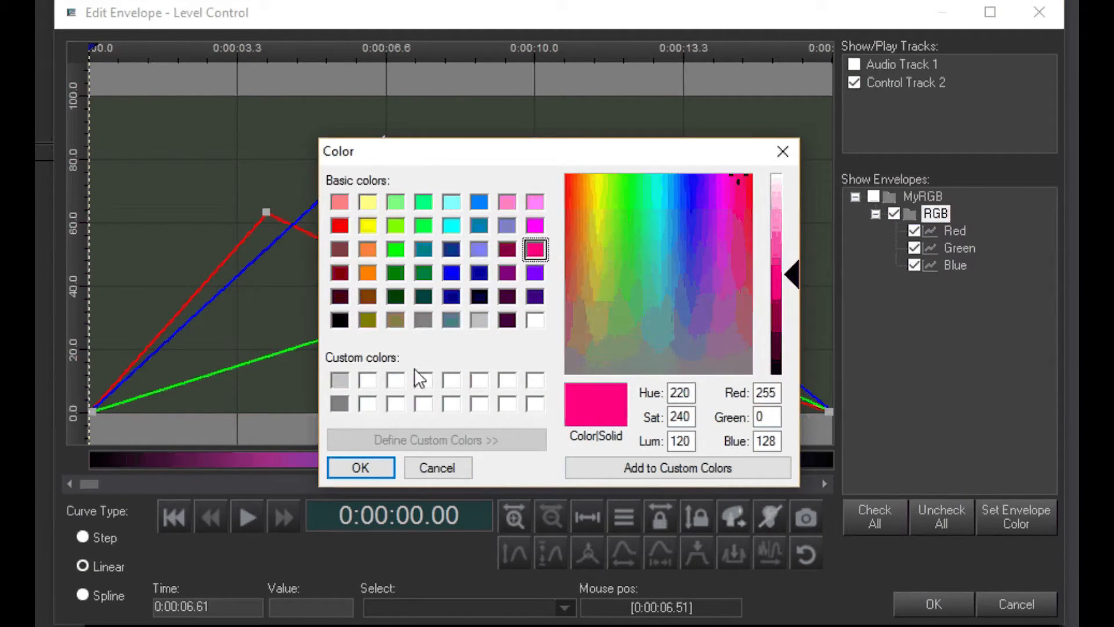
{"action": "left_click", "coordinate": [360, 467]}
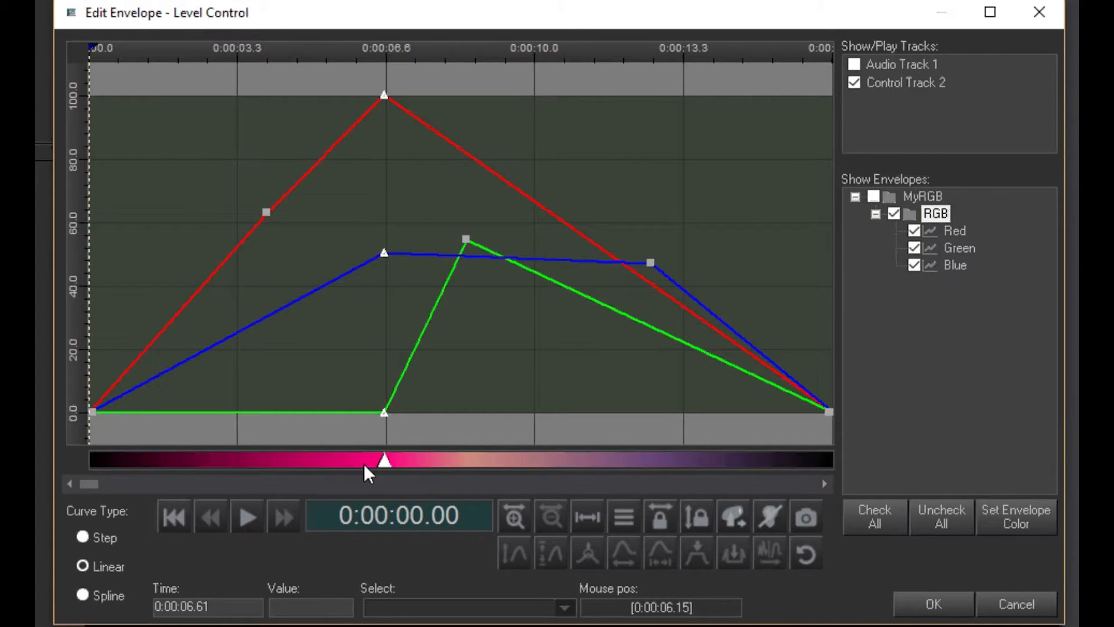
- Add a dark purple colour handle near 13.5 seconds
{"action": "left_click", "coordinate": [1015, 516]}
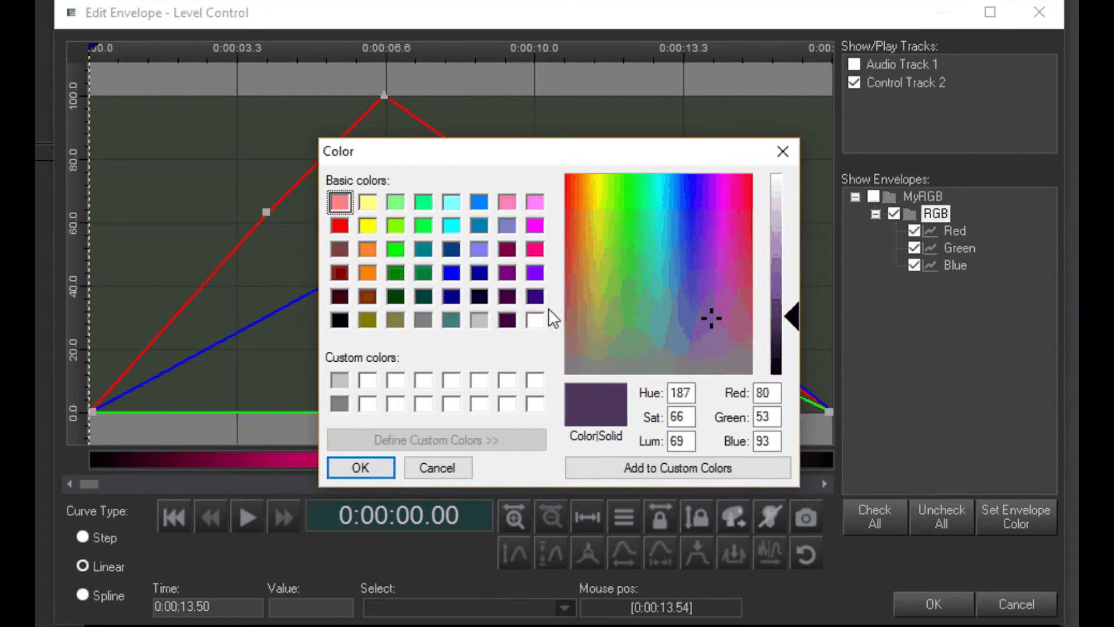
{"action": "left_click", "coordinate": [535, 296]}
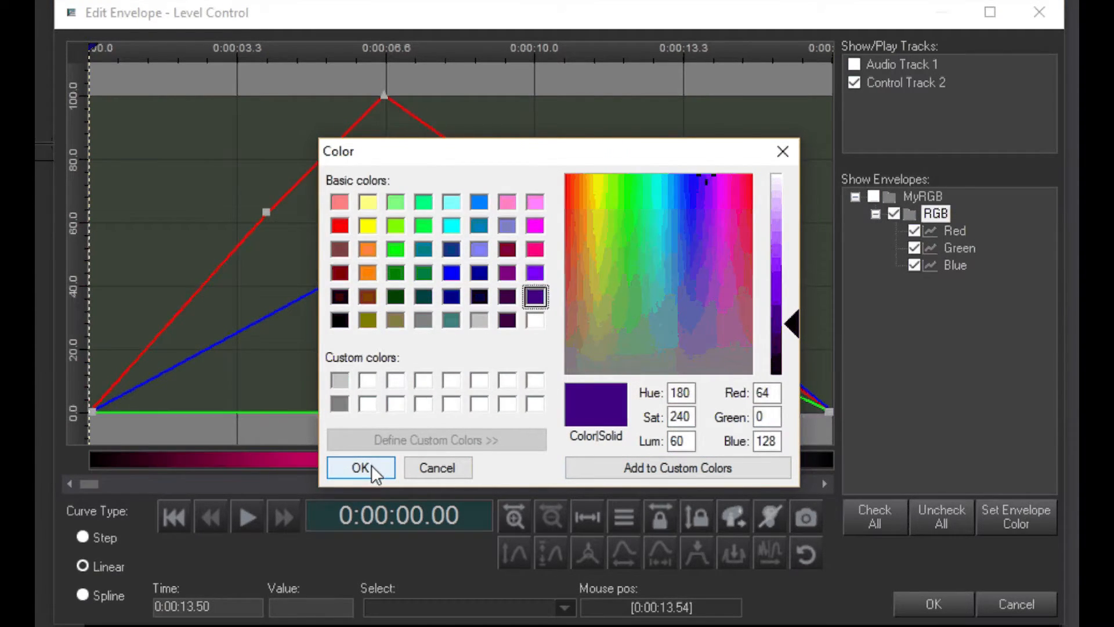
{"action": "left_click", "coordinate": [358, 467]}
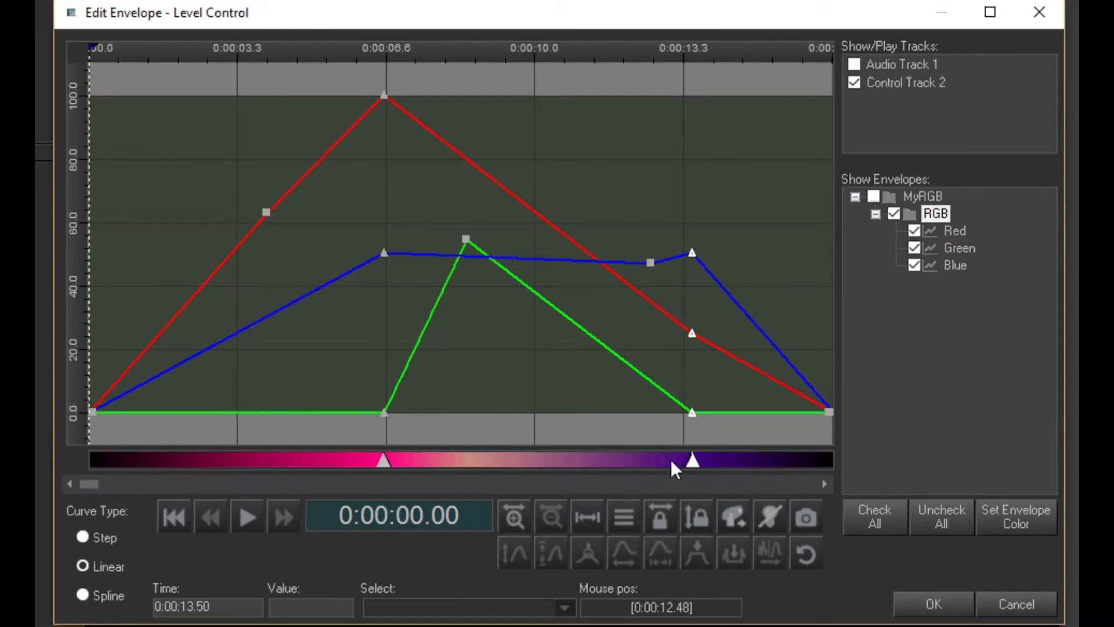
- Delete the dark purple colour handle at 13.5 s and confirm the deletion
{"action": "right_click", "coordinate": [693, 462]}
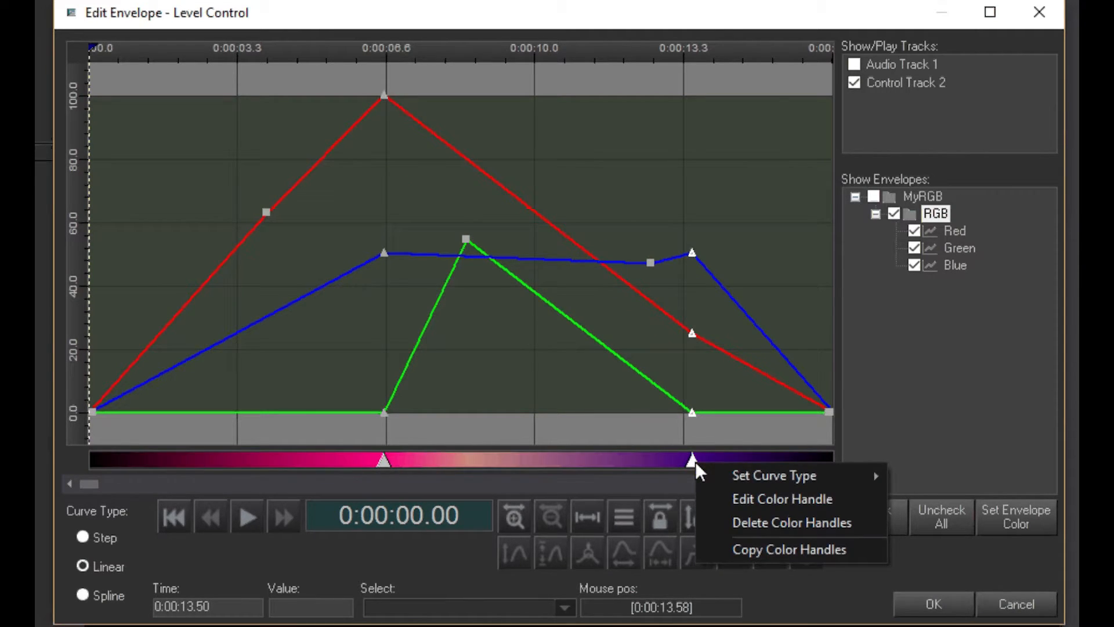
{"action": "left_click", "coordinate": [791, 523]}
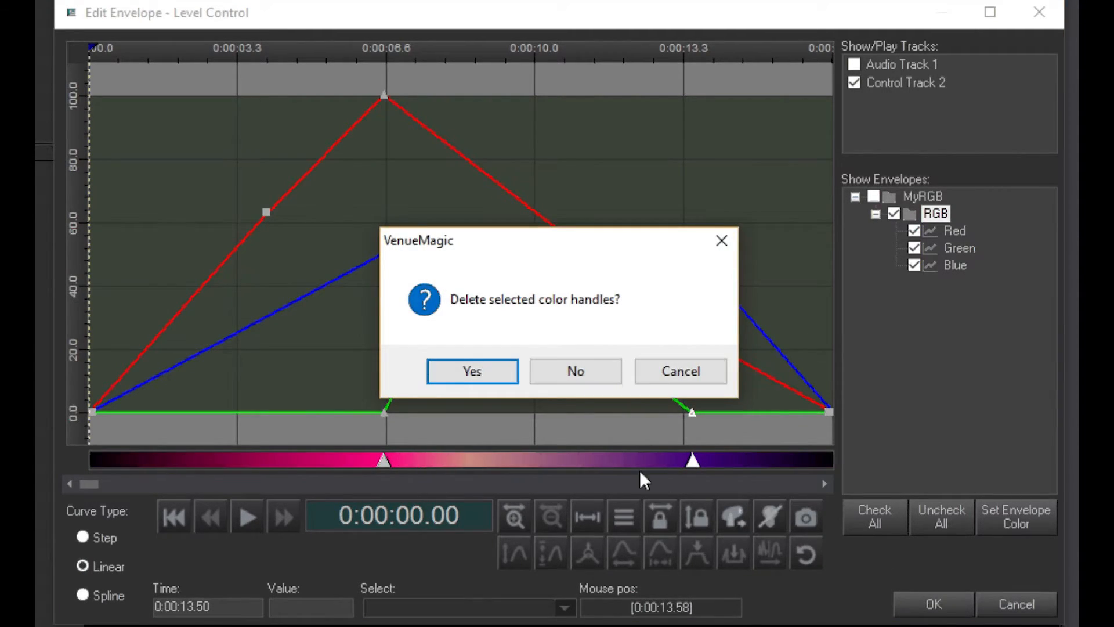
{"action": "left_click", "coordinate": [471, 370]}
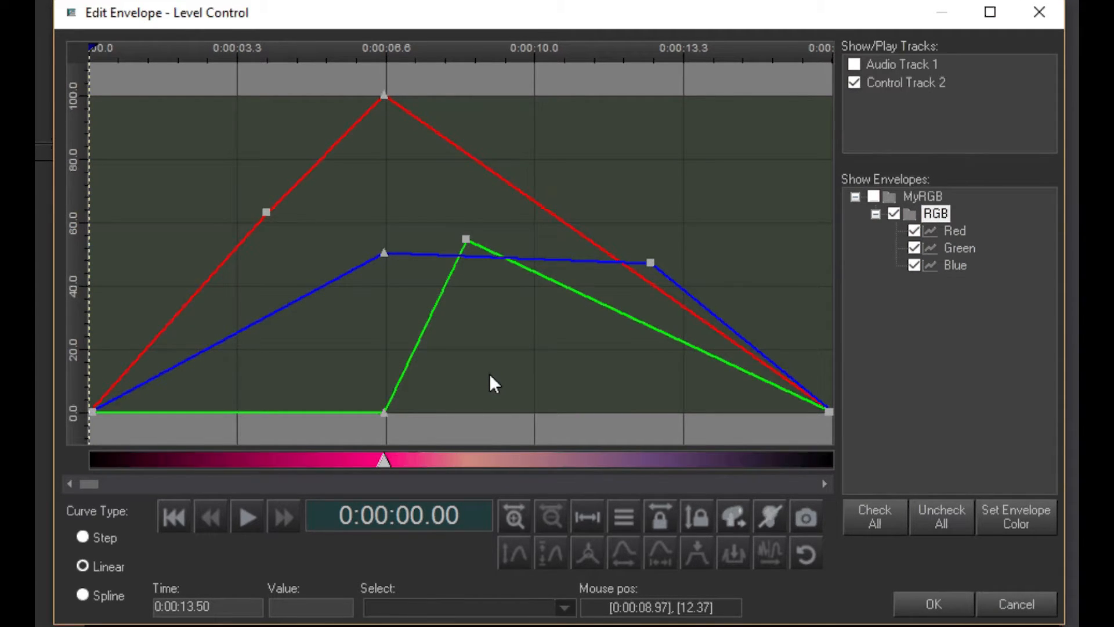
{"action": "mouse_move", "coordinate": [553, 358]}
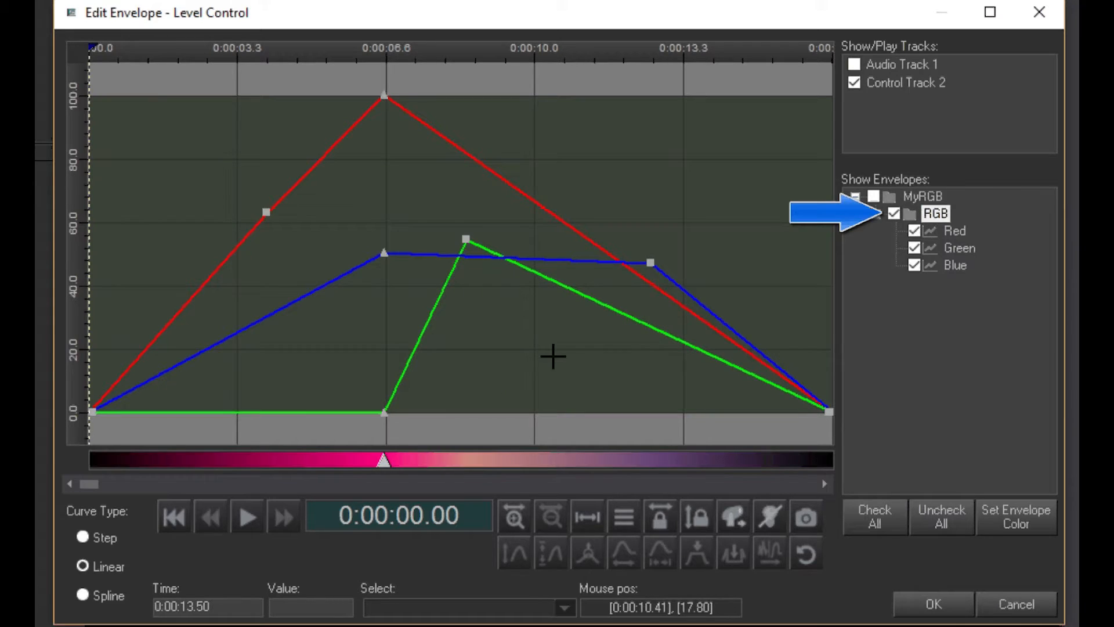
- Add extra dips and peaks after 10 s to the individually selected Blue and Green envelopes
{"action": "left_click", "coordinate": [954, 230]}
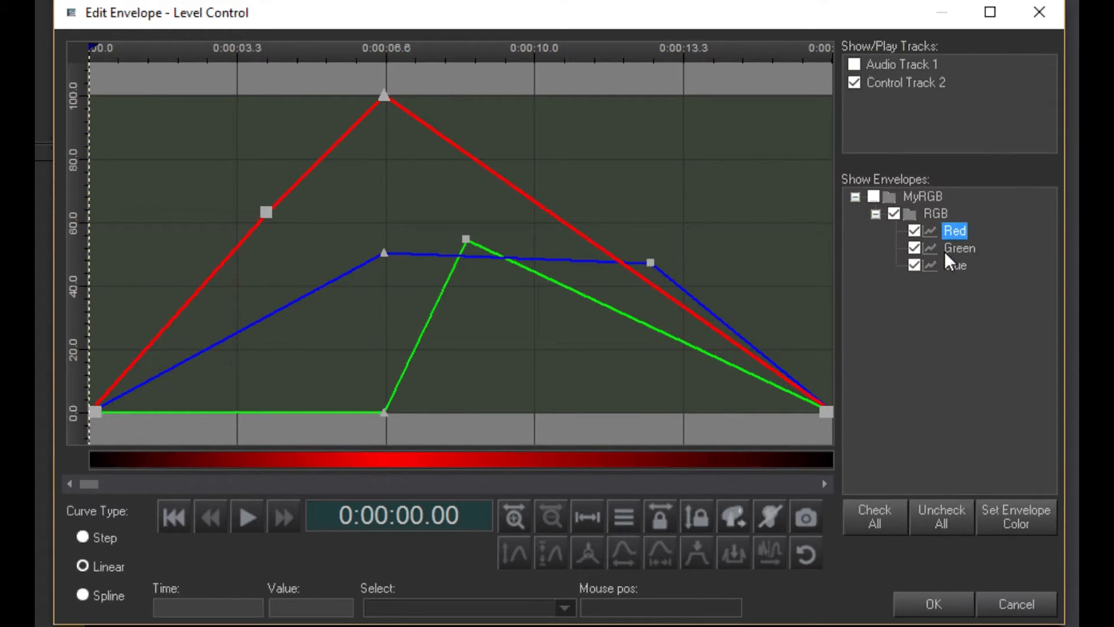
{"action": "left_click", "coordinate": [954, 265]}
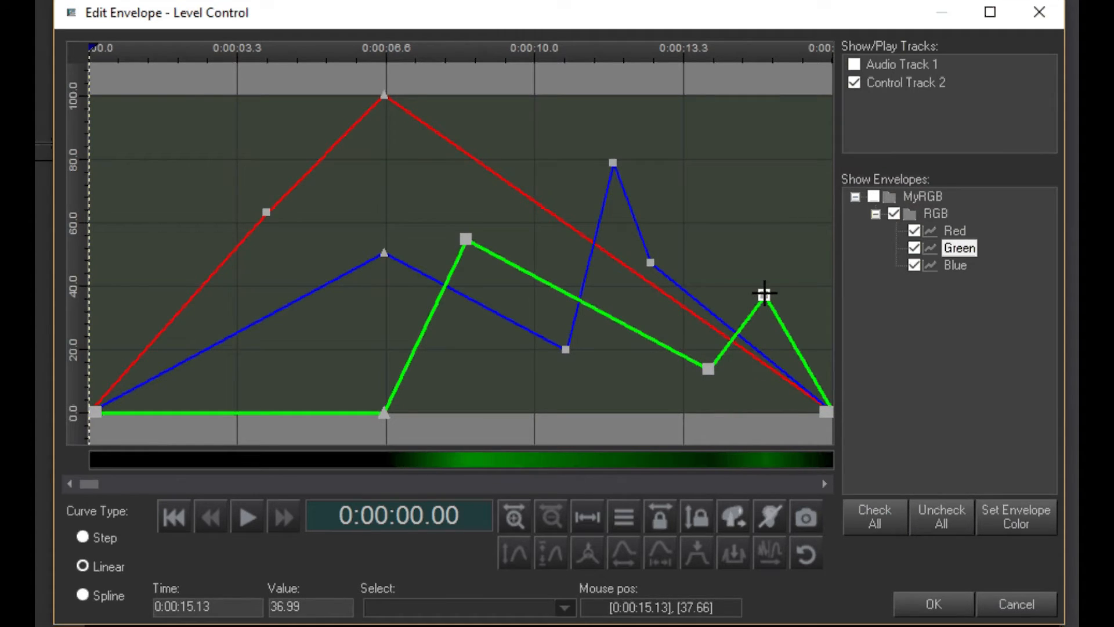
{"action": "left_click", "coordinate": [937, 213]}
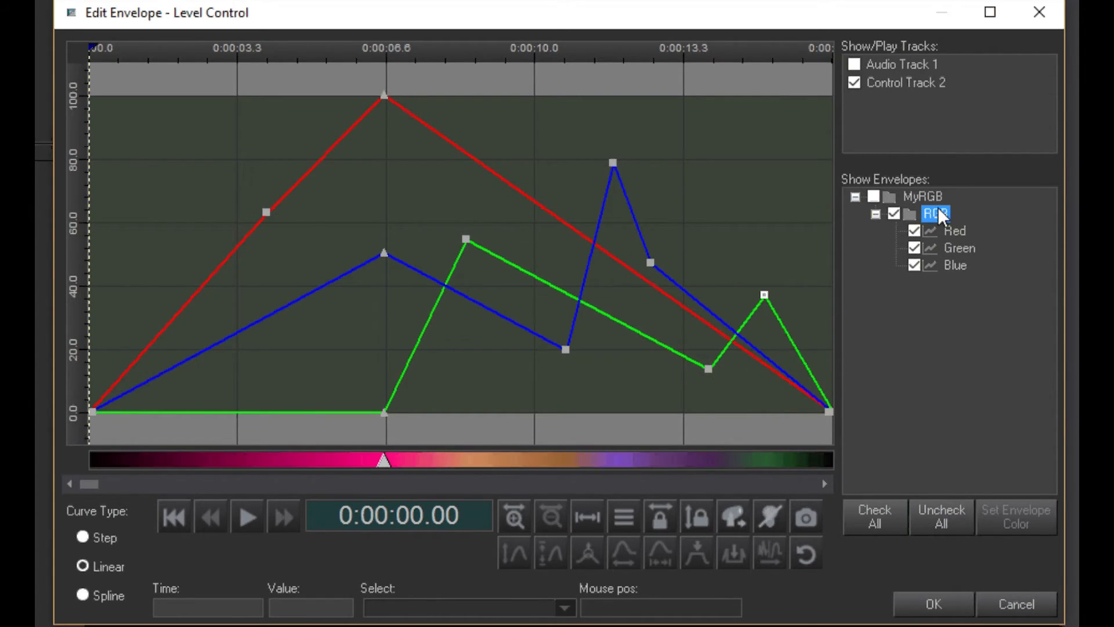
- Add an olive colour handle at the clip start, lifting Red and Green to 50
{"action": "right_click", "coordinate": [935, 214]}
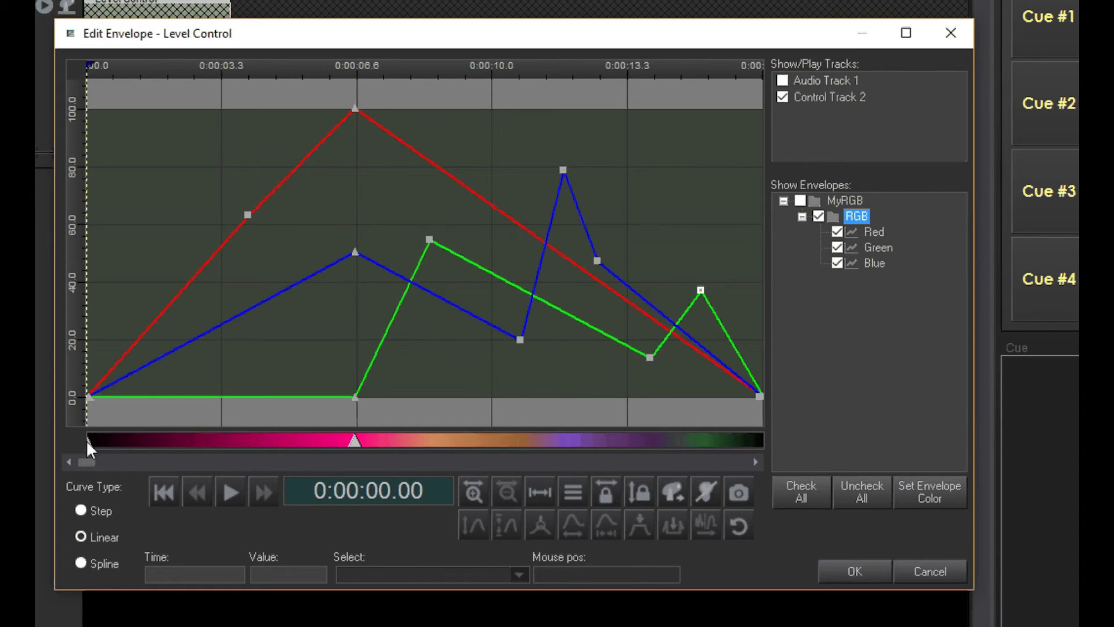
{"action": "left_click", "coordinate": [928, 492]}
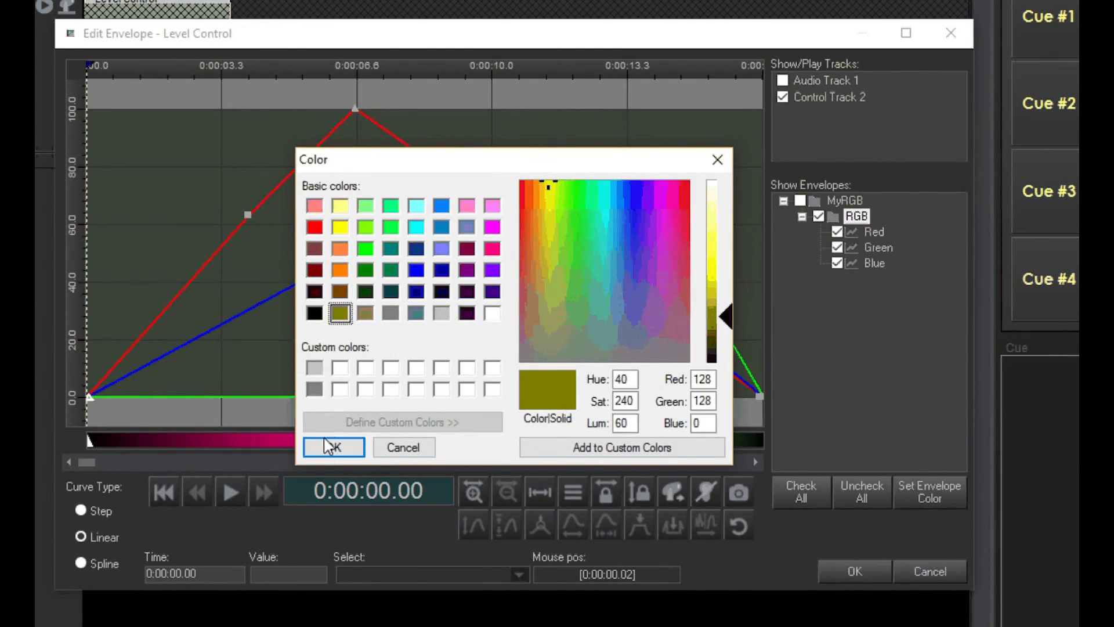
{"action": "left_click", "coordinate": [332, 447]}
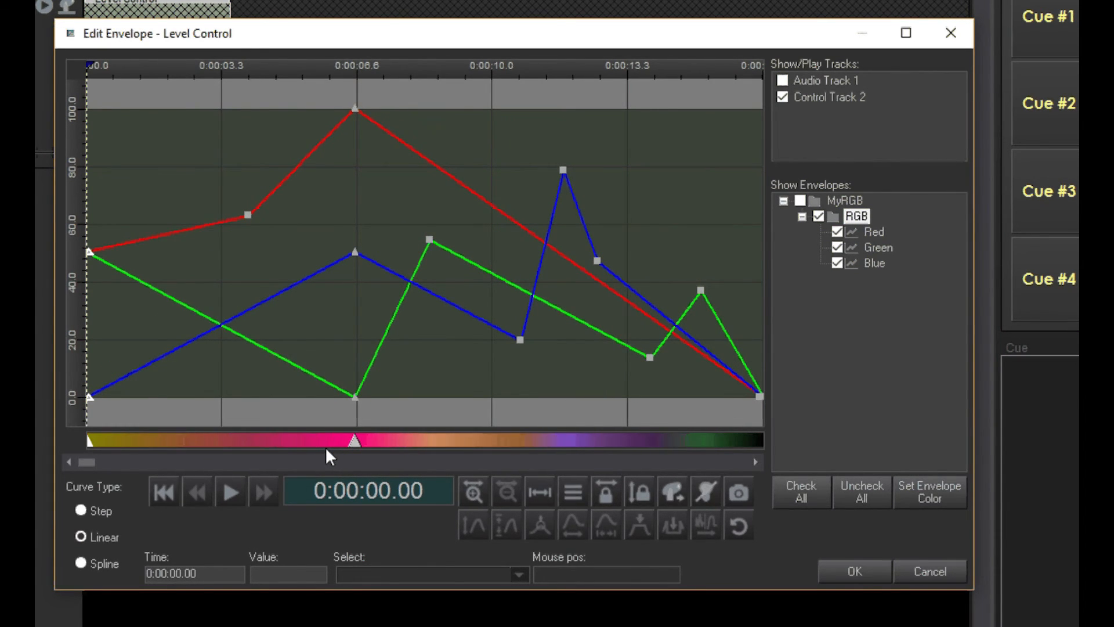
{"action": "double_click", "coordinate": [856, 216]}
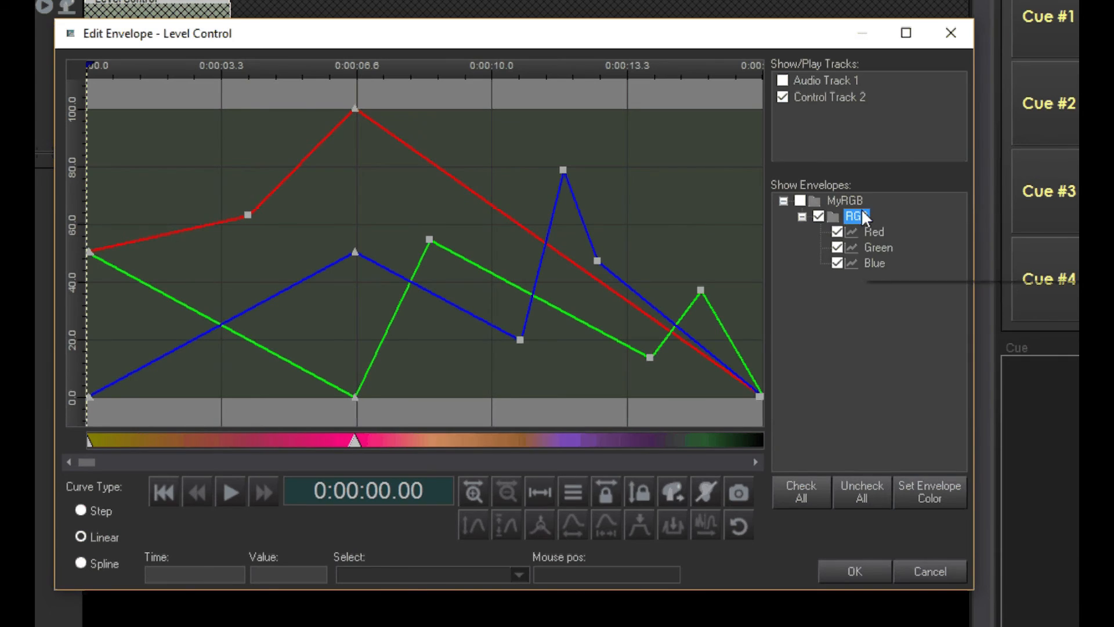